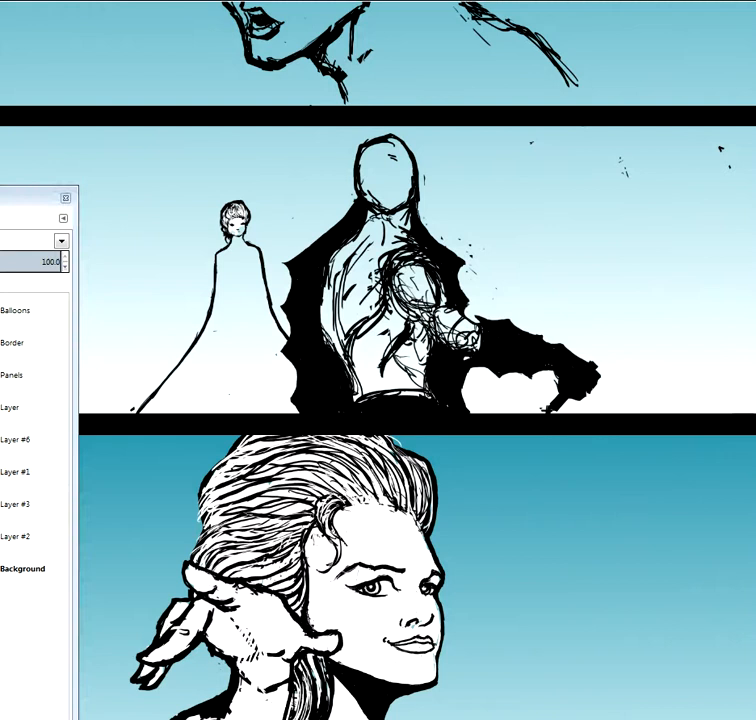
Zoom the canvas in on the small robed woman in the middle panel
{"action": "left_click", "coordinate": [17, 471]}
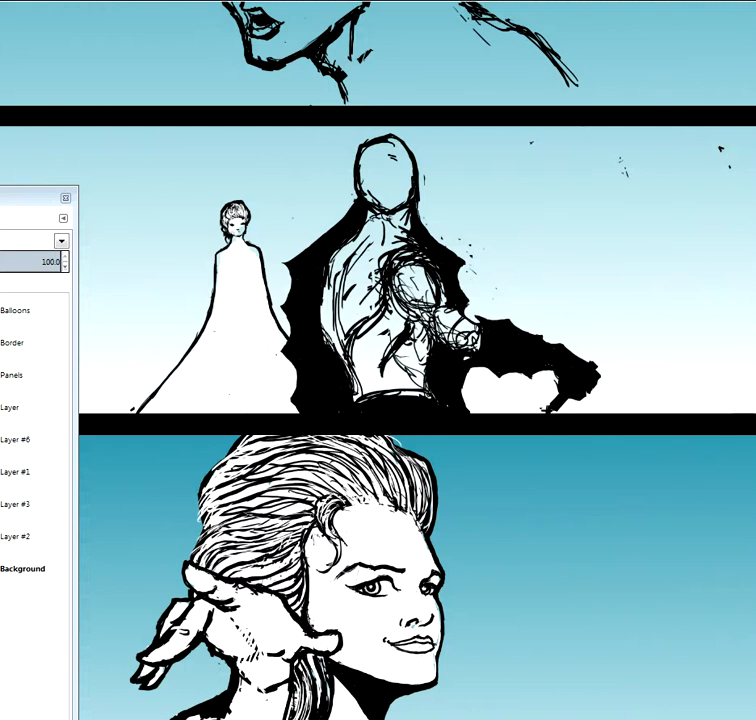
{"action": "scroll", "scroll_direction": "down", "scroll_amount": 3}
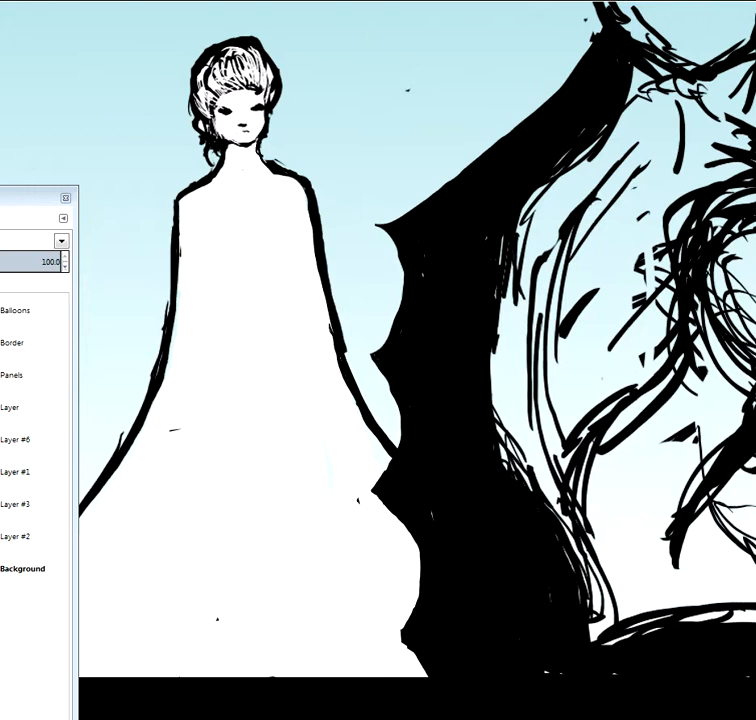
Ink thin black and white strands into the robed woman's hair with the paintbrush
{"action": "left_click", "coordinate": [22, 440]}
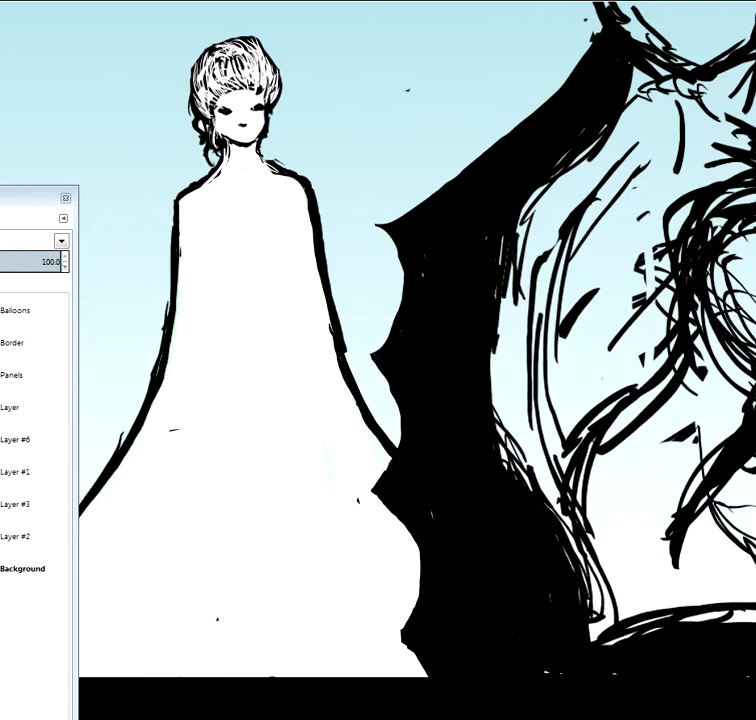
Redraw the robed woman's shoulders and gown edges with thin hatching strokes
{"action": "left_click", "coordinate": [18, 439]}
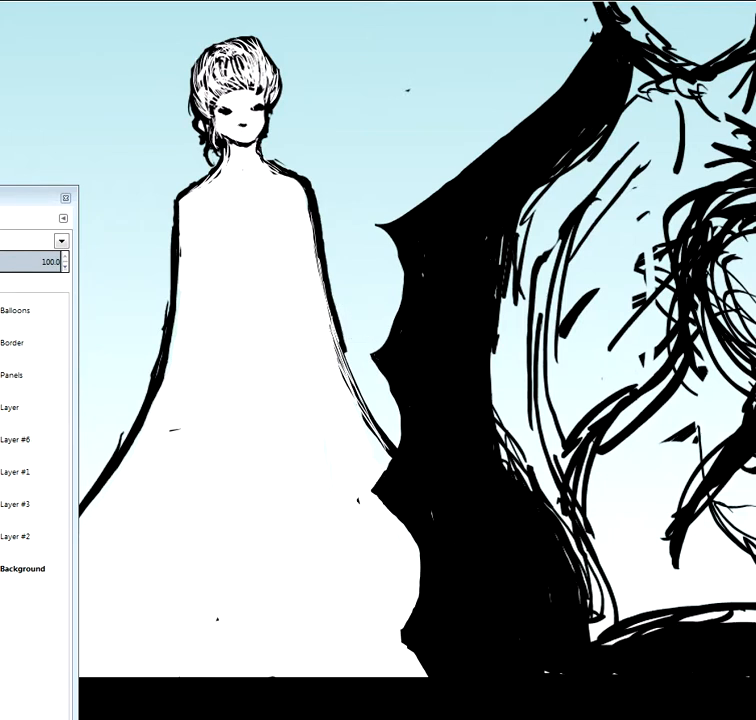
{"action": "mouse_move", "coordinate": [357, 316]}
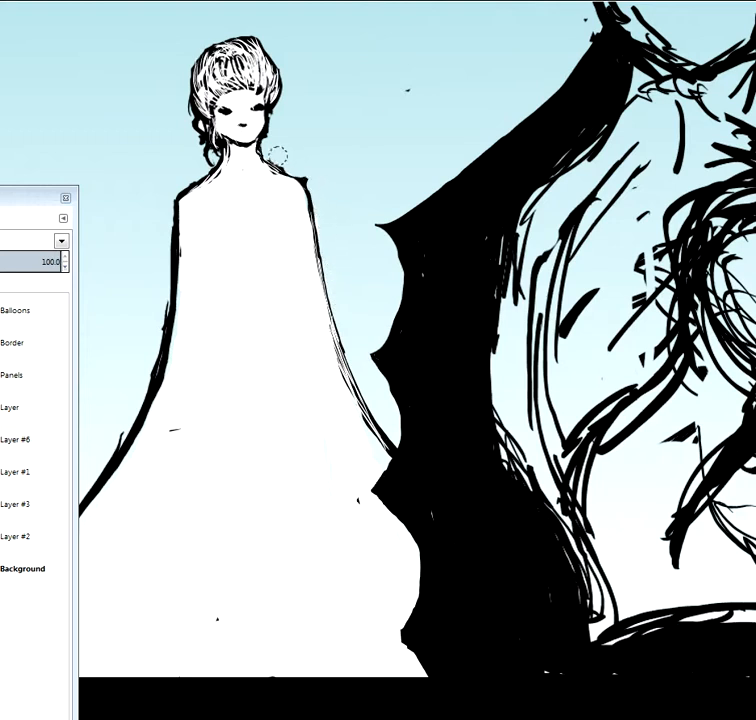
{"action": "mouse_move", "coordinate": [325, 220]}
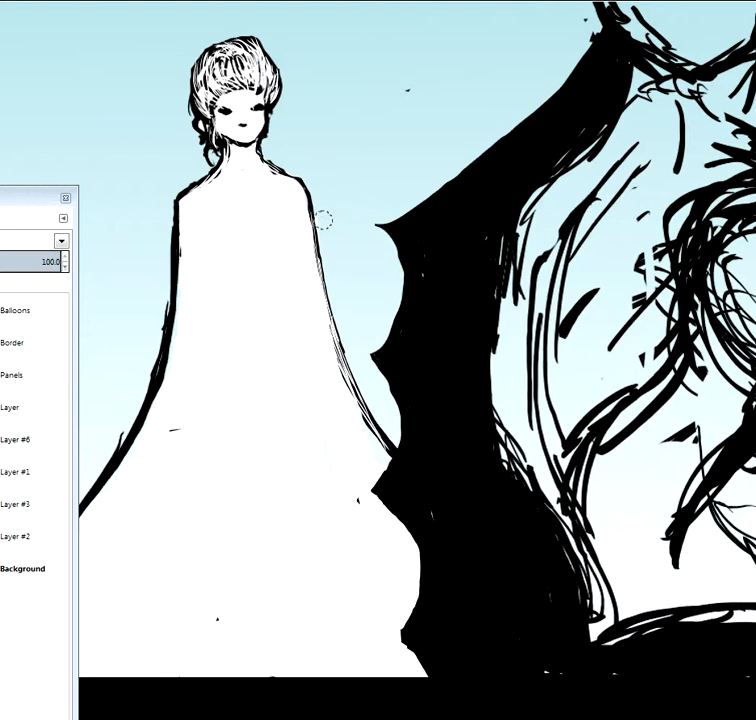
{"action": "scroll", "scroll_direction": "down", "scroll_amount": 3}
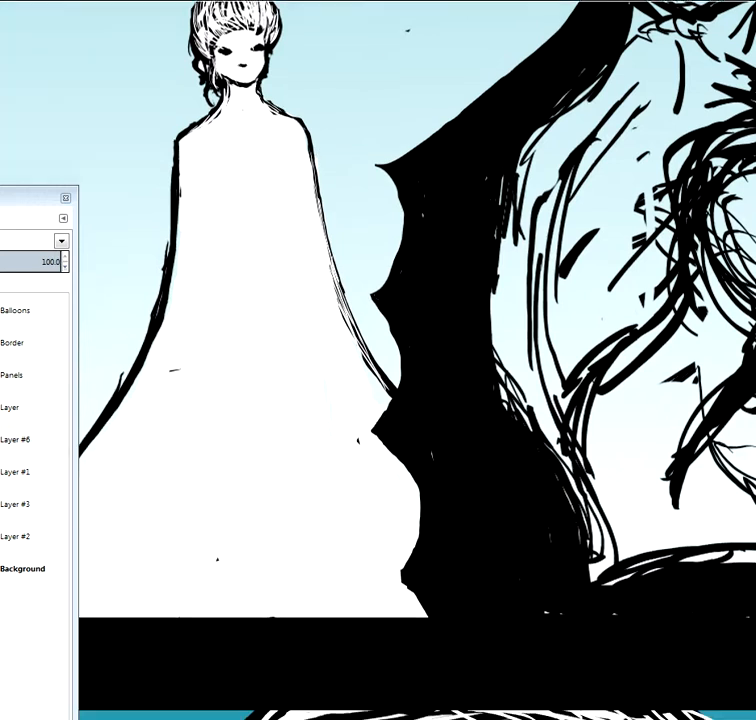
Scroll down to bring the bottom-panel portrait of the woman into view
{"action": "scroll", "scroll_direction": "down", "scroll_amount": 3}
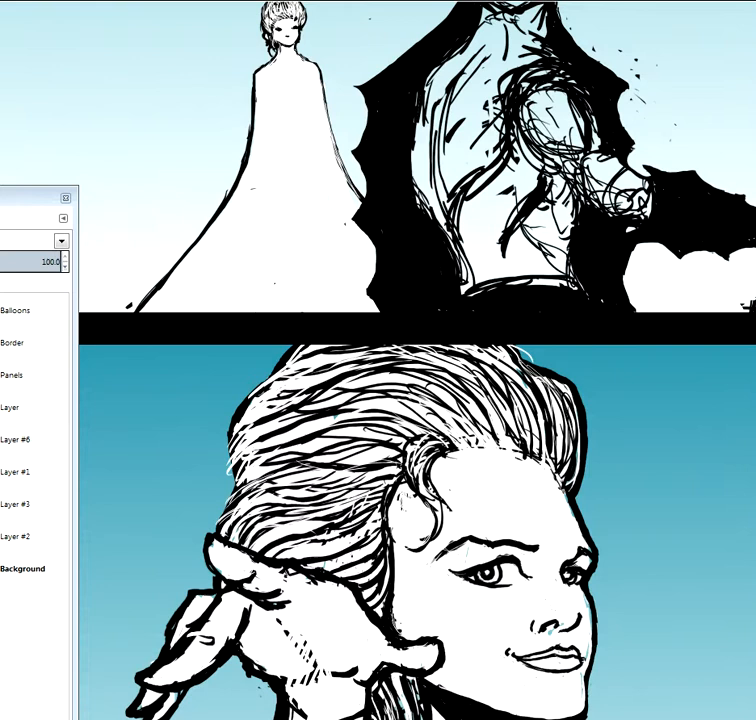
On Layer #6, paint white highlight strands and hatching on the portrait's hair and hand
{"action": "left_click", "coordinate": [14, 472]}
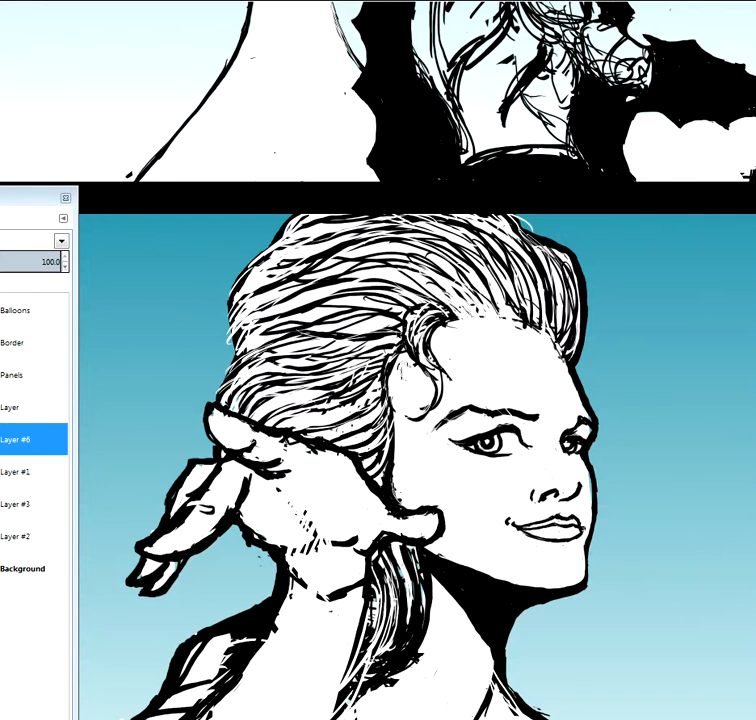
Try Layer #1 and Layer #6, then settle on the layer named 'Layer' over the portrait
{"action": "left_click", "coordinate": [20, 471]}
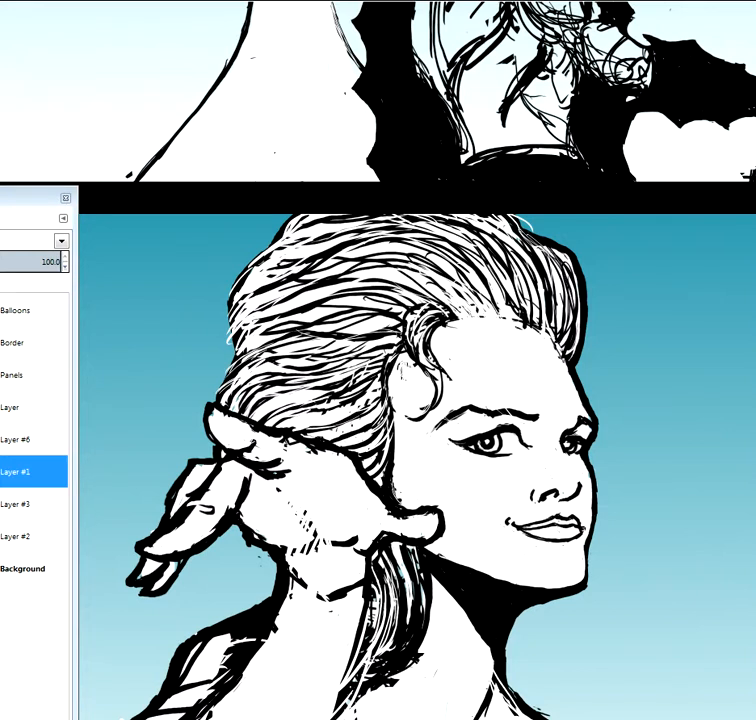
{"action": "scroll", "scroll_direction": "down", "scroll_amount": 3}
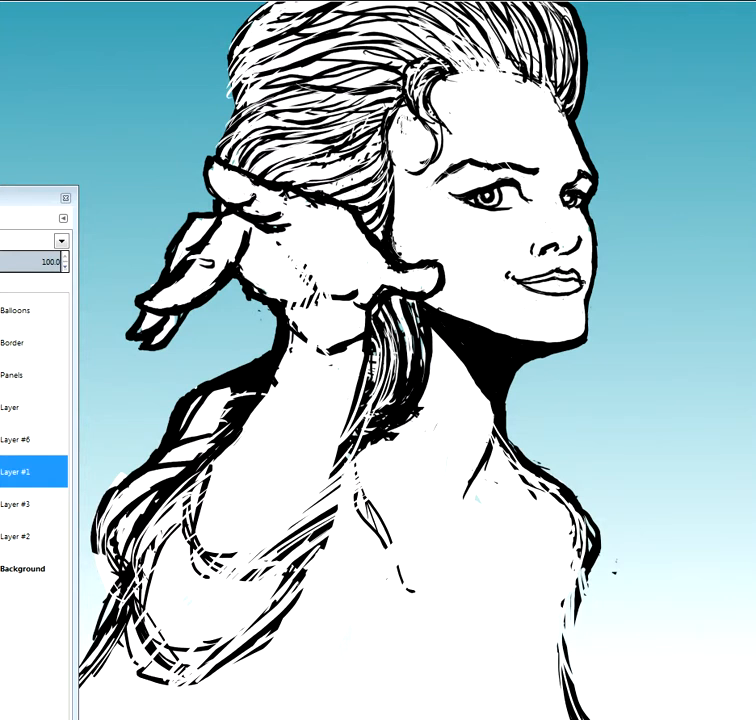
{"action": "left_click", "coordinate": [22, 439]}
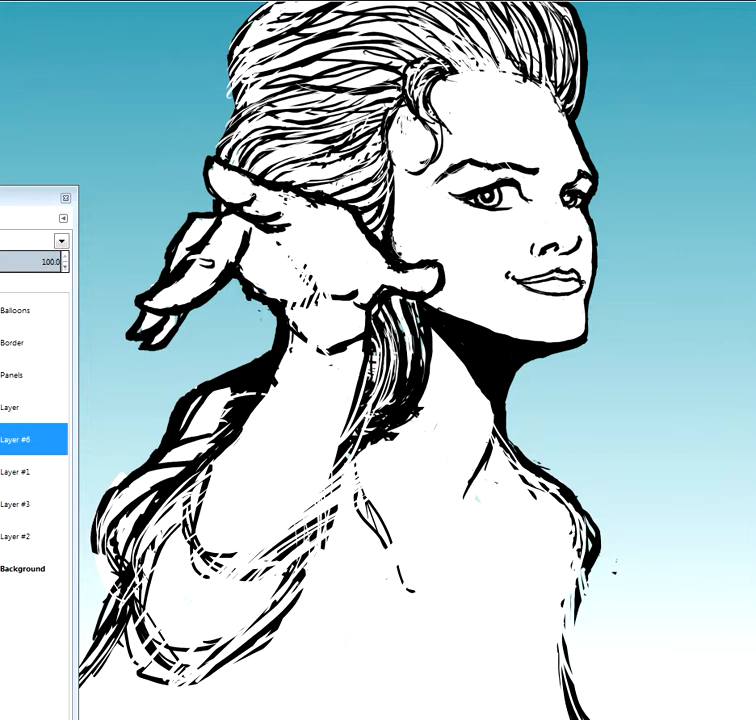
{"action": "scroll", "scroll_direction": "down", "scroll_amount": 3}
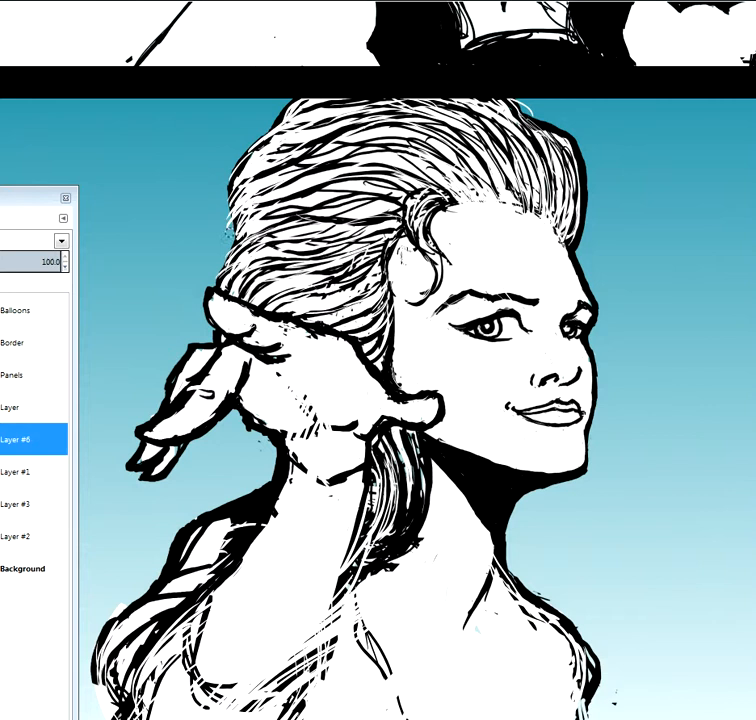
{"action": "left_click", "coordinate": [18, 471]}
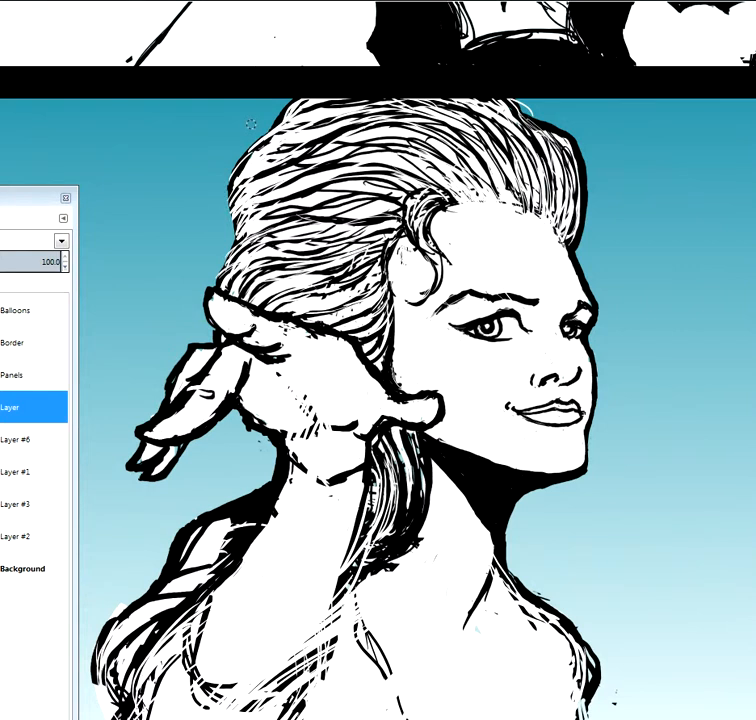
{"action": "scroll", "scroll_direction": "down", "scroll_amount": 3}
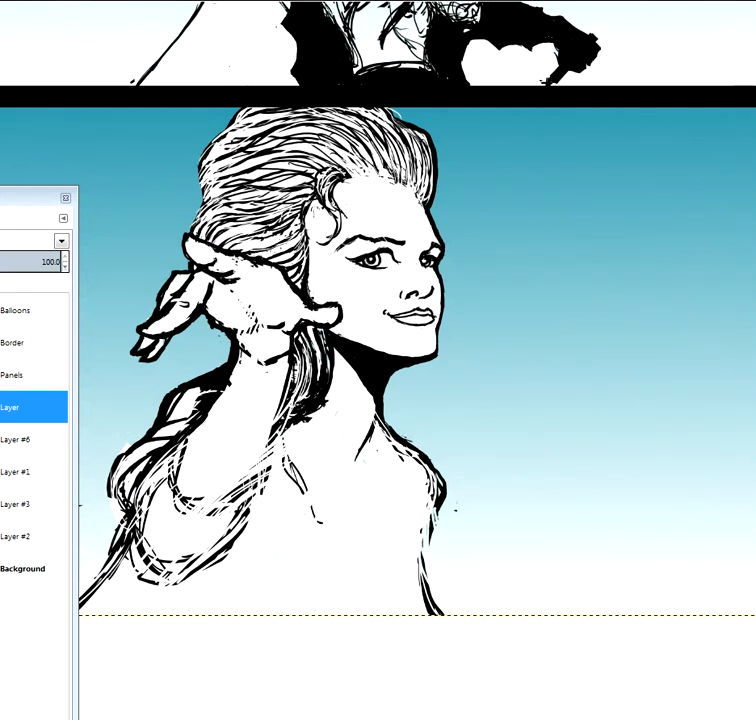
{"action": "left_click", "coordinate": [18, 471]}
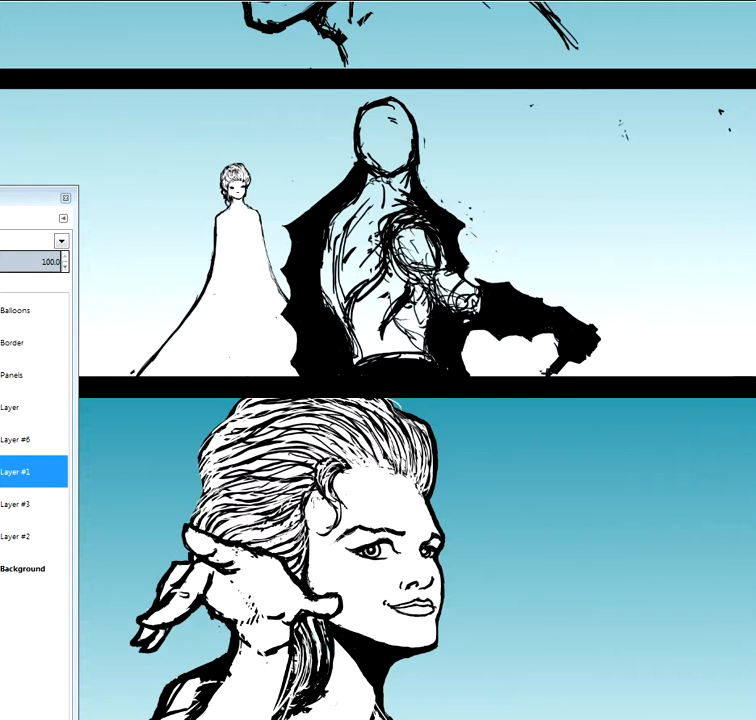
{"action": "left_click", "coordinate": [12, 407]}
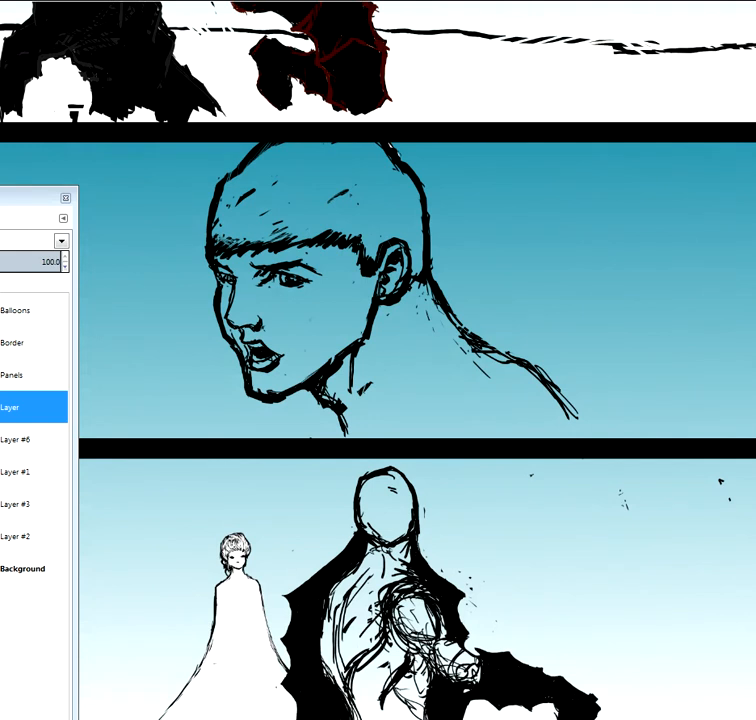
{"action": "scroll", "scroll_direction": "down", "scroll_amount": 3}
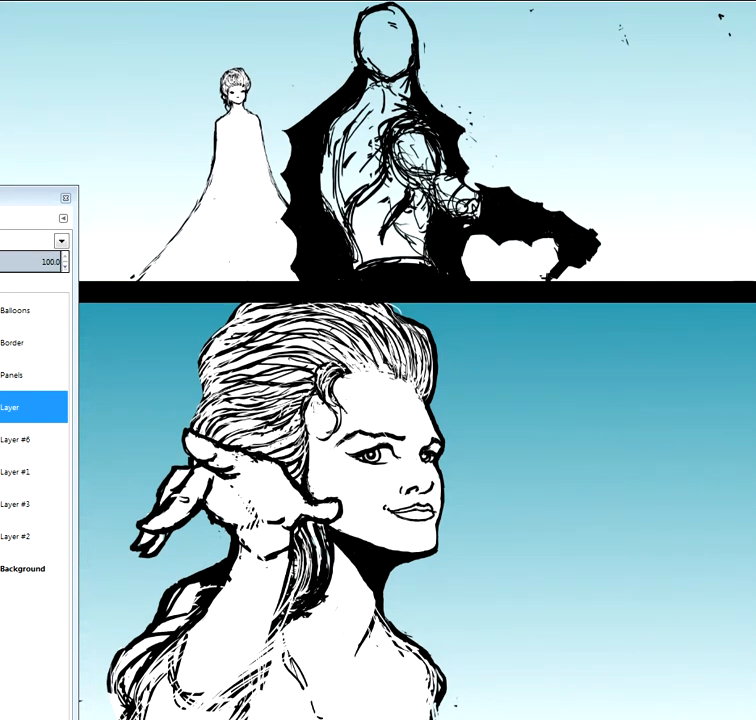
{"action": "scroll", "scroll_direction": "down", "scroll_amount": 3}
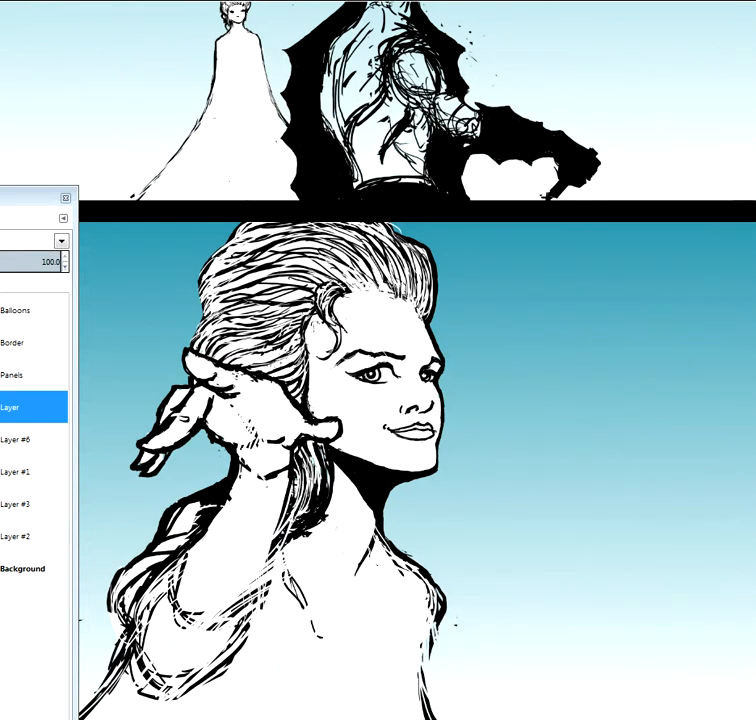
{"action": "left_click", "coordinate": [20, 471]}
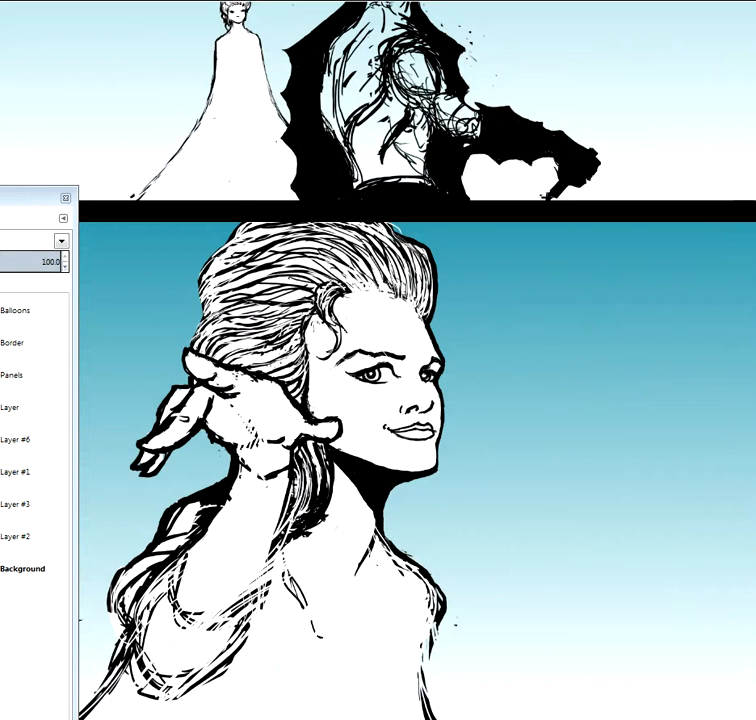
{"action": "scroll", "scroll_direction": "down", "scroll_amount": 3}
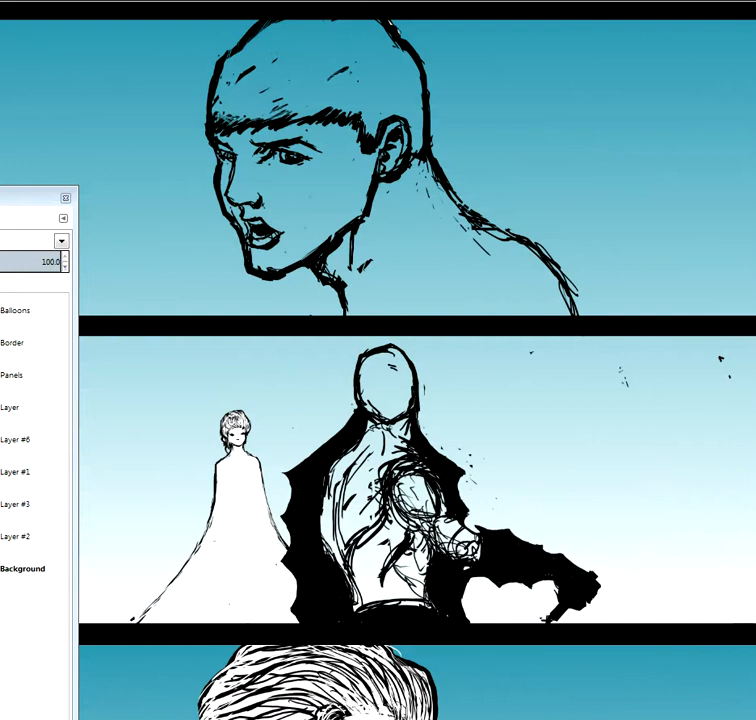
Make Layer #6 active and scroll to the winged figure in the top panel
{"action": "scroll", "scroll_direction": "down", "scroll_amount": 3}
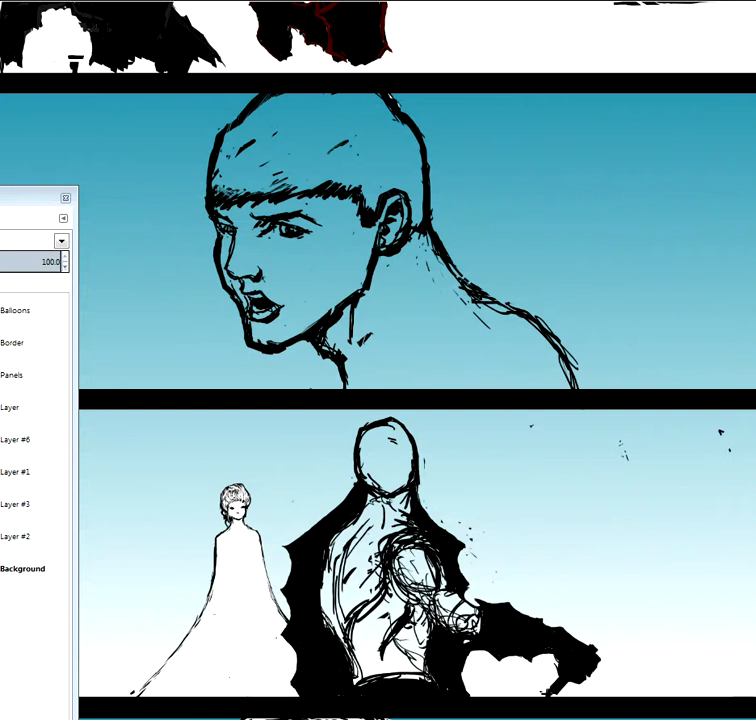
{"action": "left_click", "coordinate": [22, 439]}
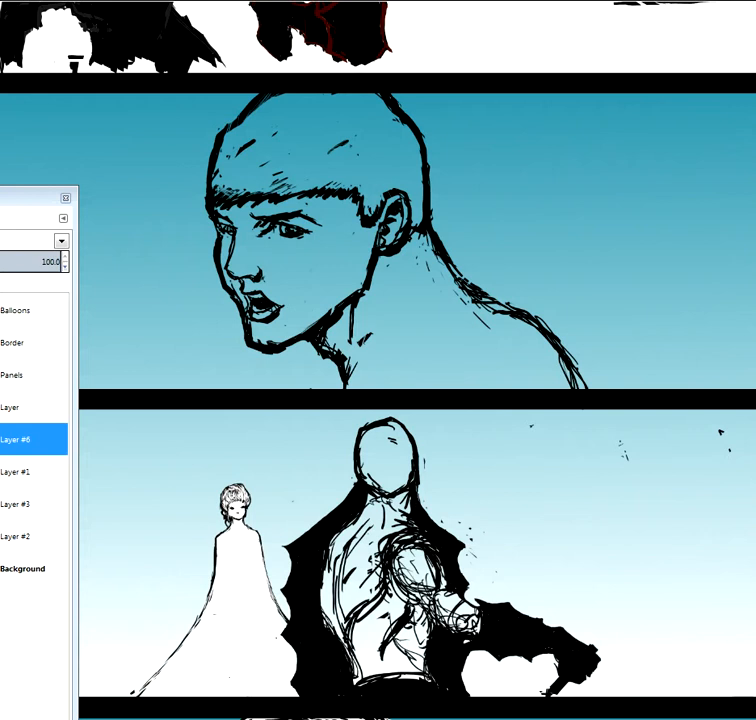
{"action": "scroll", "scroll_direction": "down", "scroll_amount": 3}
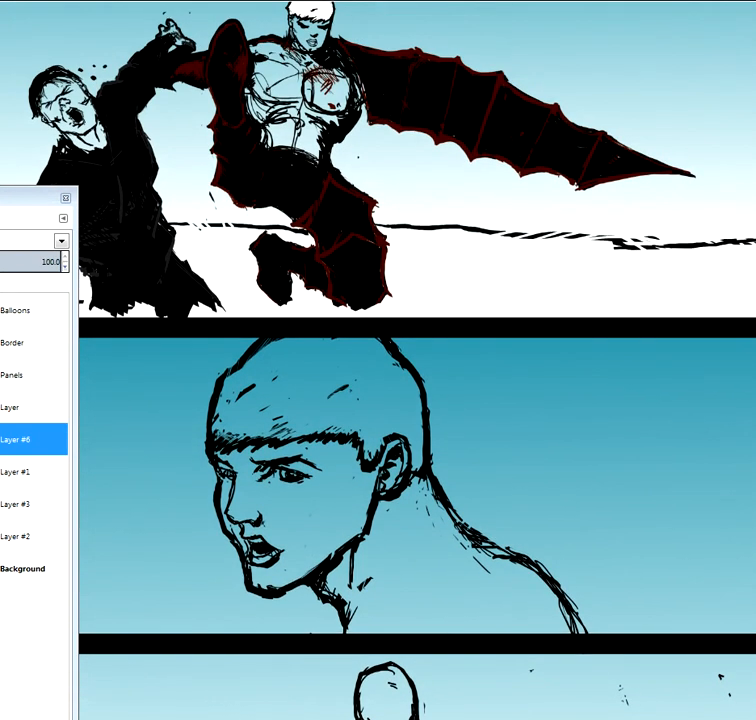